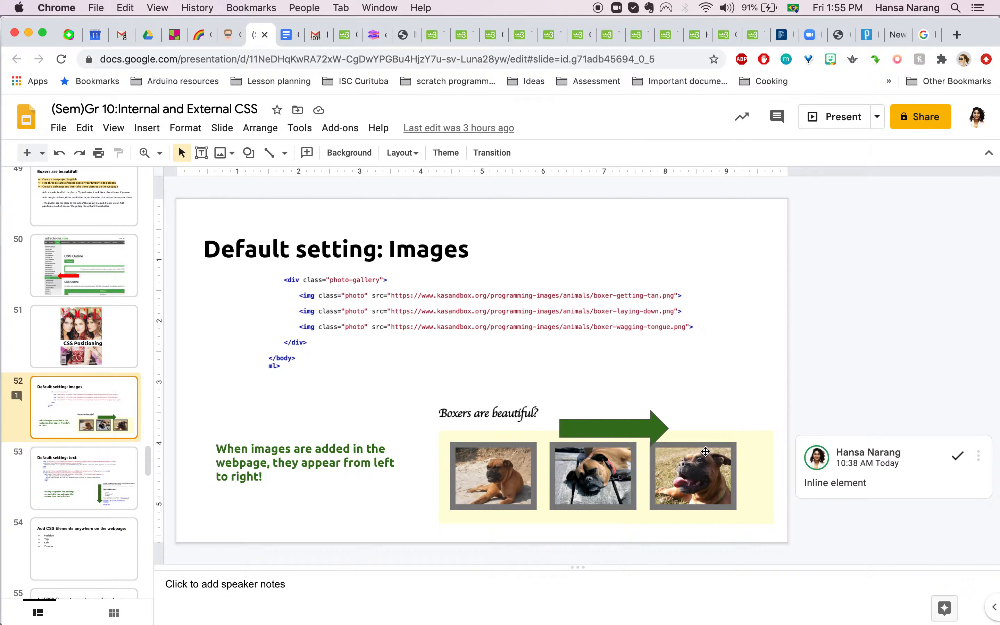
mouse_move(454, 453)
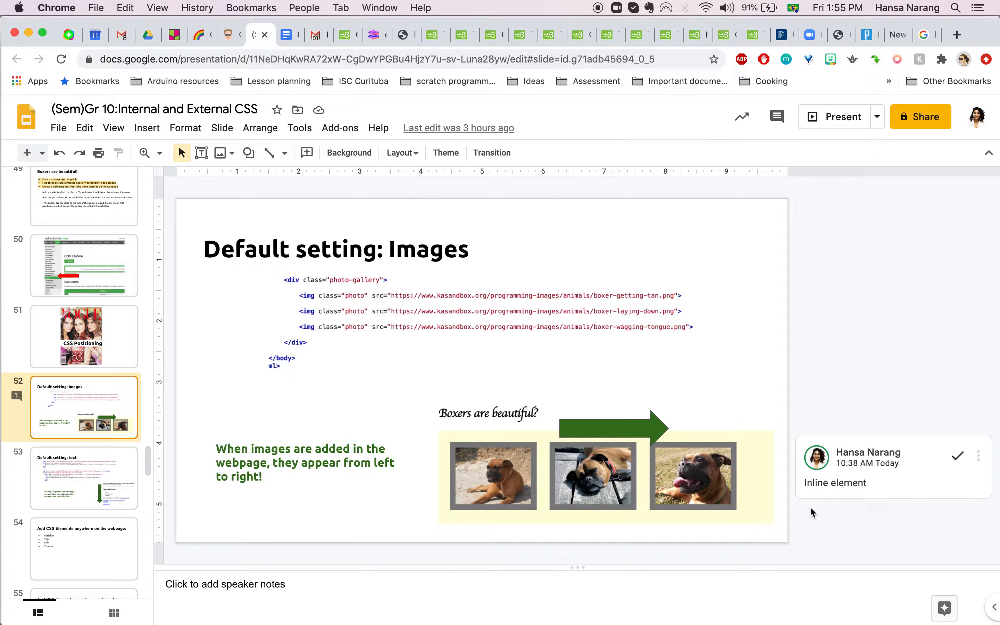
Step: Switch from the Images slide to the Glitch editor showing example.html
click(377, 35)
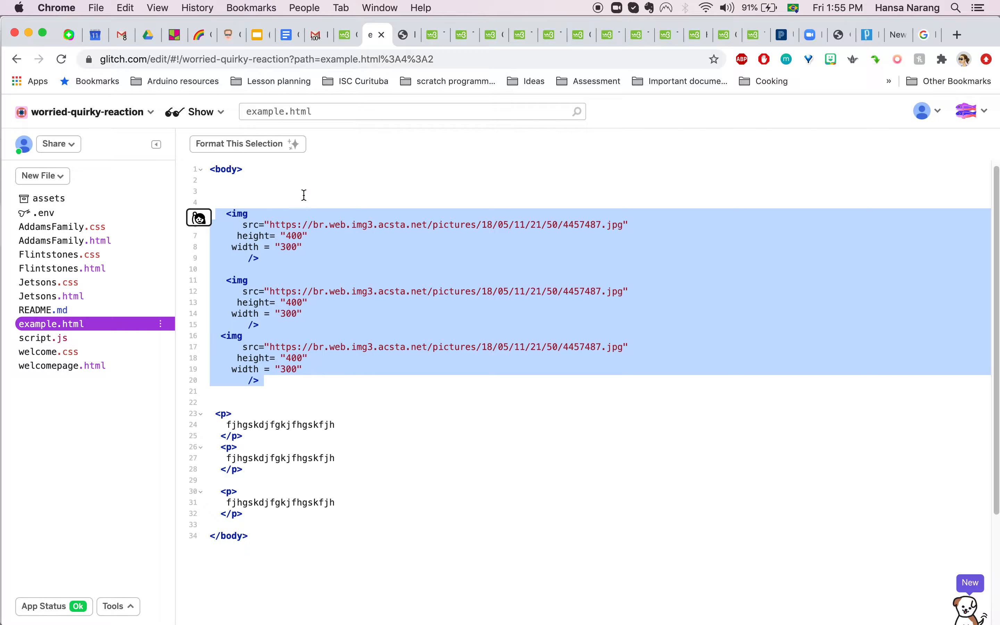
mouse_move(403, 35)
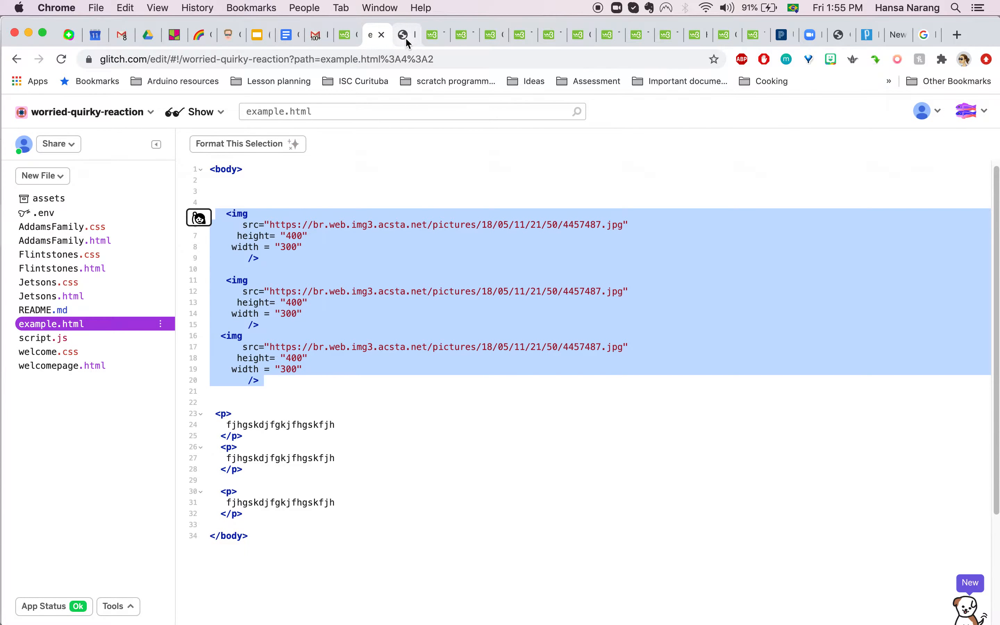
Step: View the live example.html page with the three Jetsons images in a row
click(403, 34)
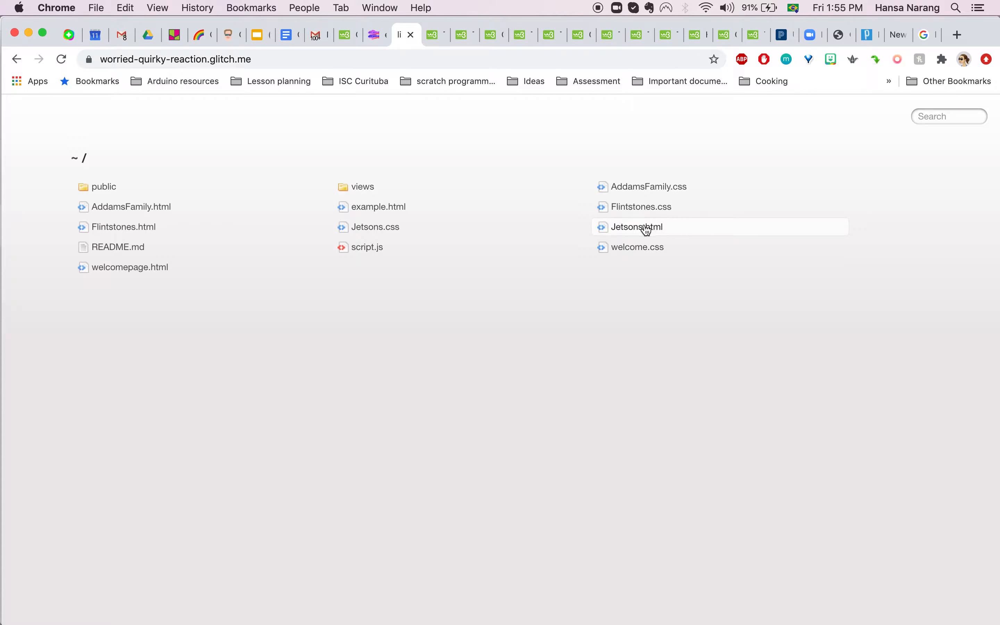
click(378, 206)
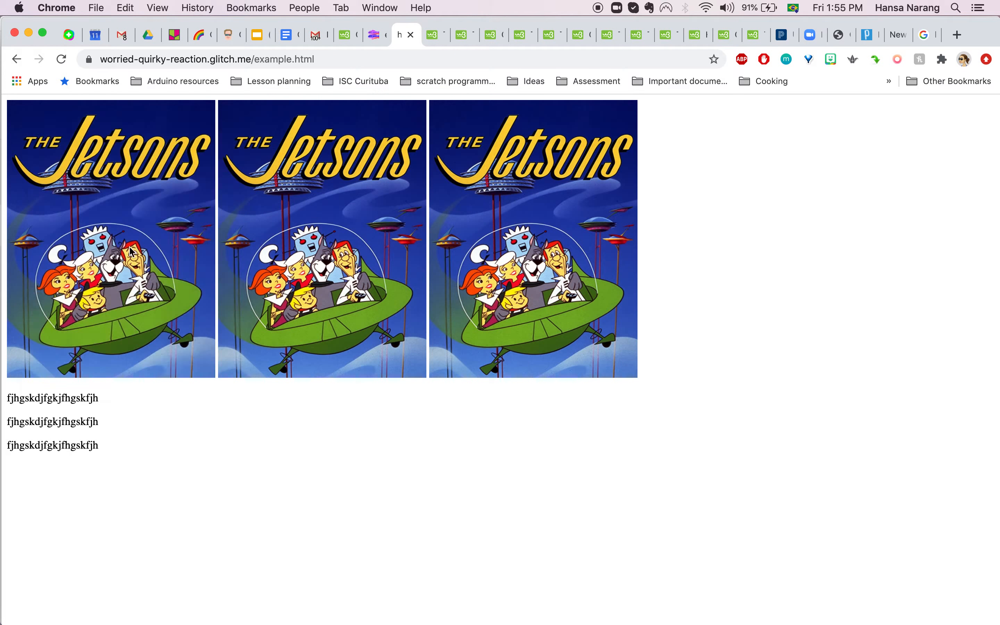
mouse_move(316, 90)
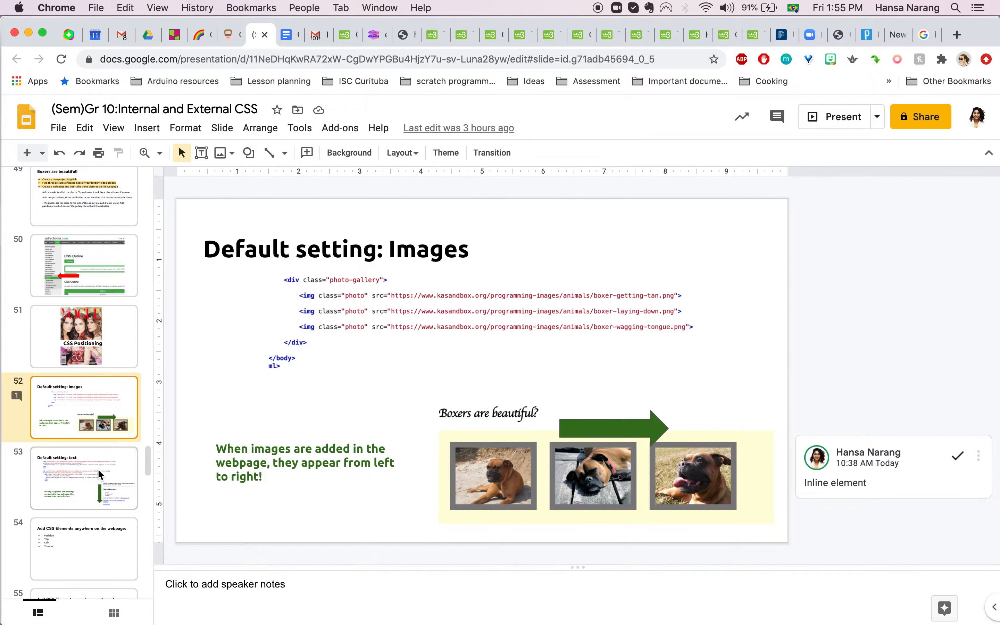
Step: Show the 'Default setting: text' slide, then the live example.html page again
click(84, 479)
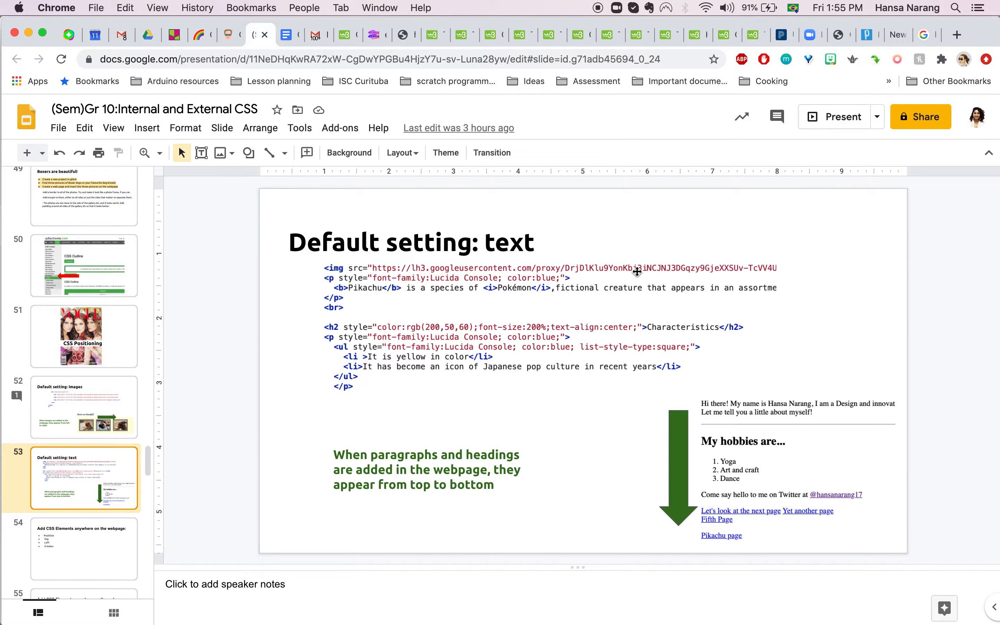
mouse_move(757, 449)
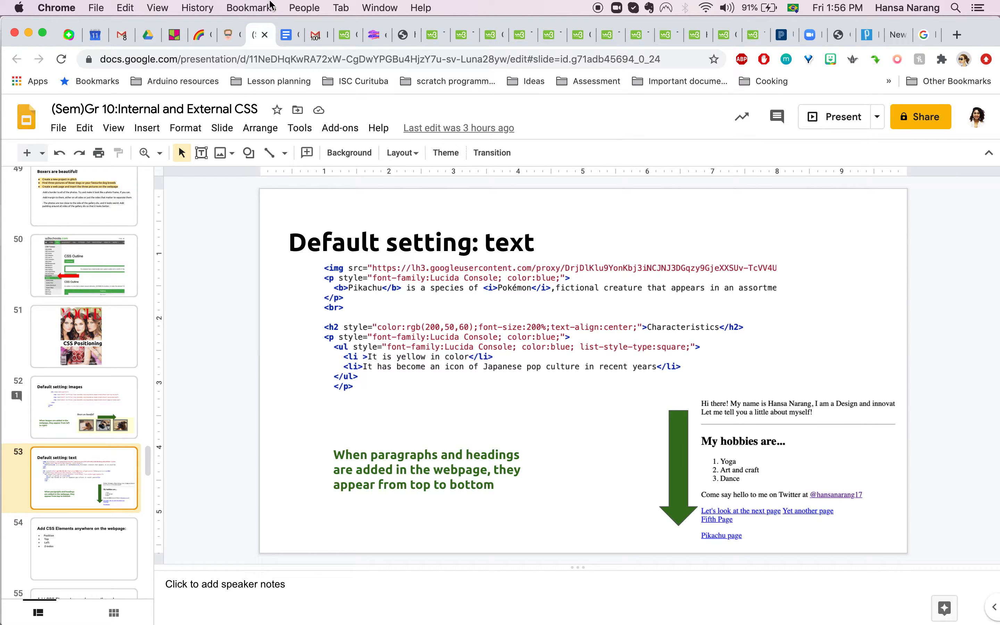
click(376, 35)
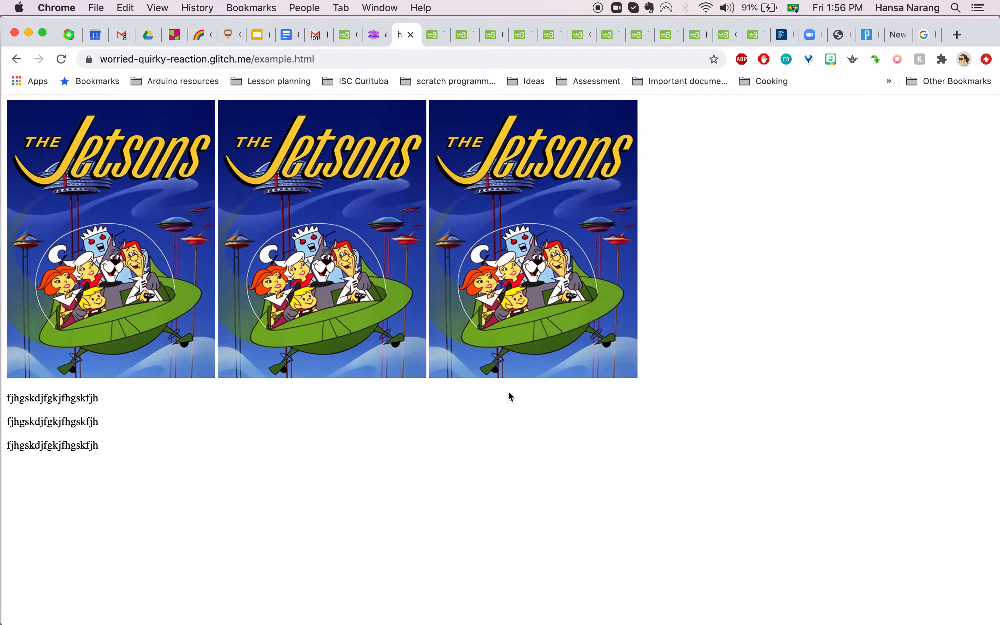
mouse_move(36, 415)
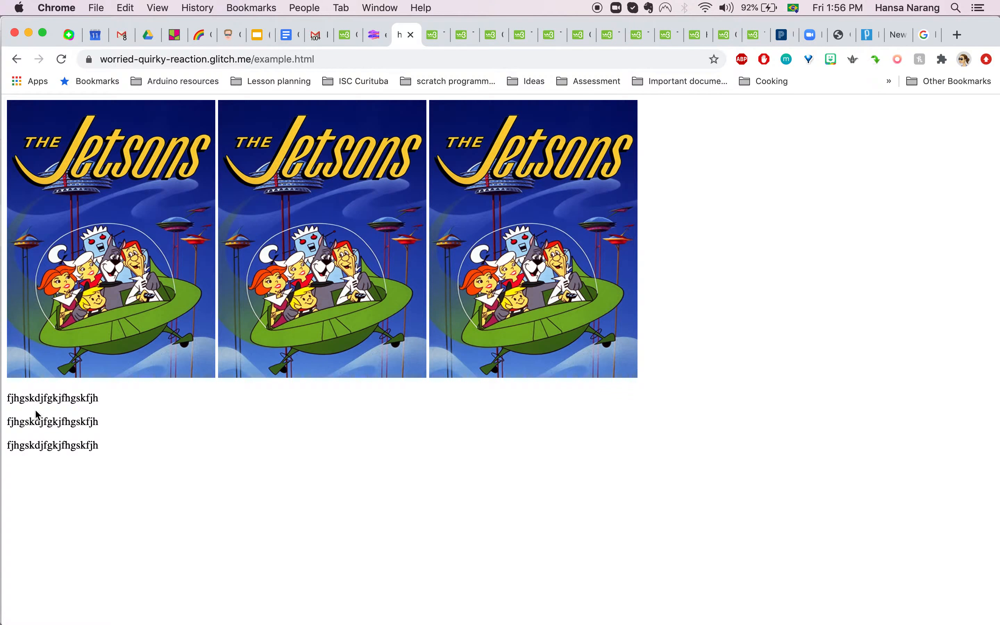
mouse_move(213, 406)
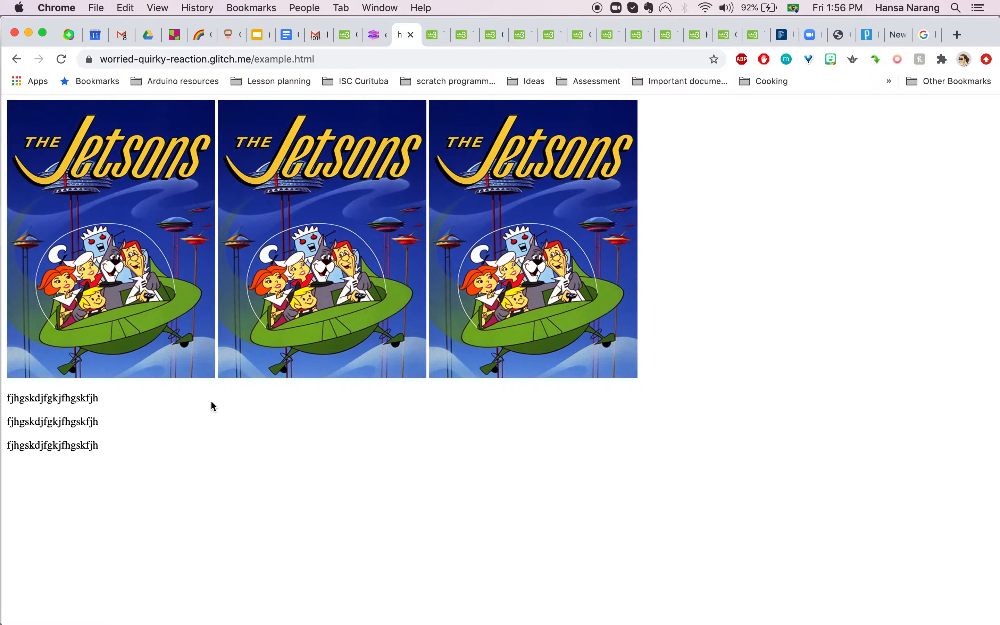
mouse_move(144, 414)
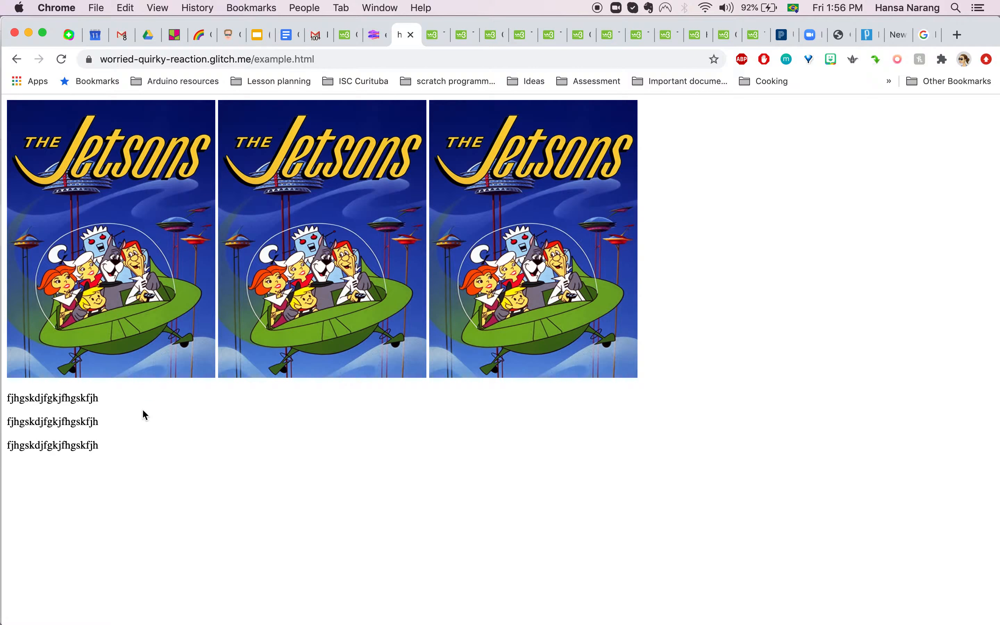
mouse_move(6, 444)
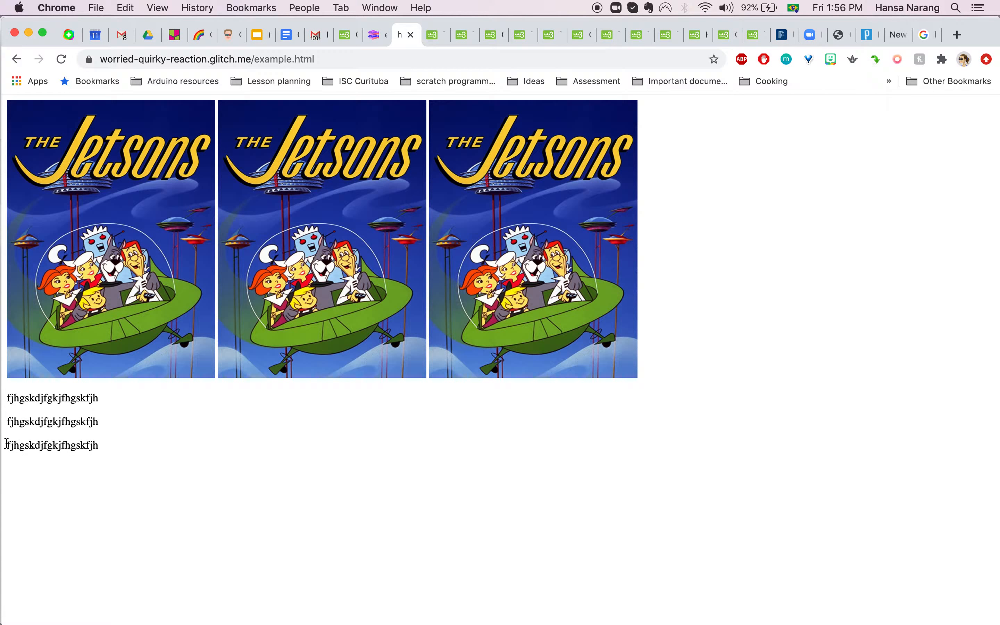
mouse_move(21, 460)
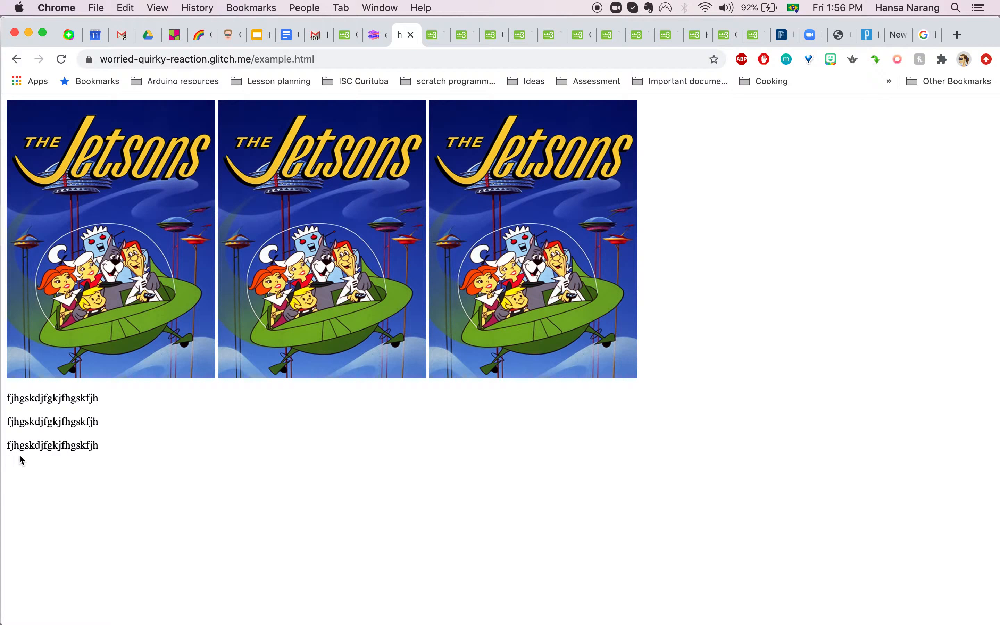
mouse_move(366, 52)
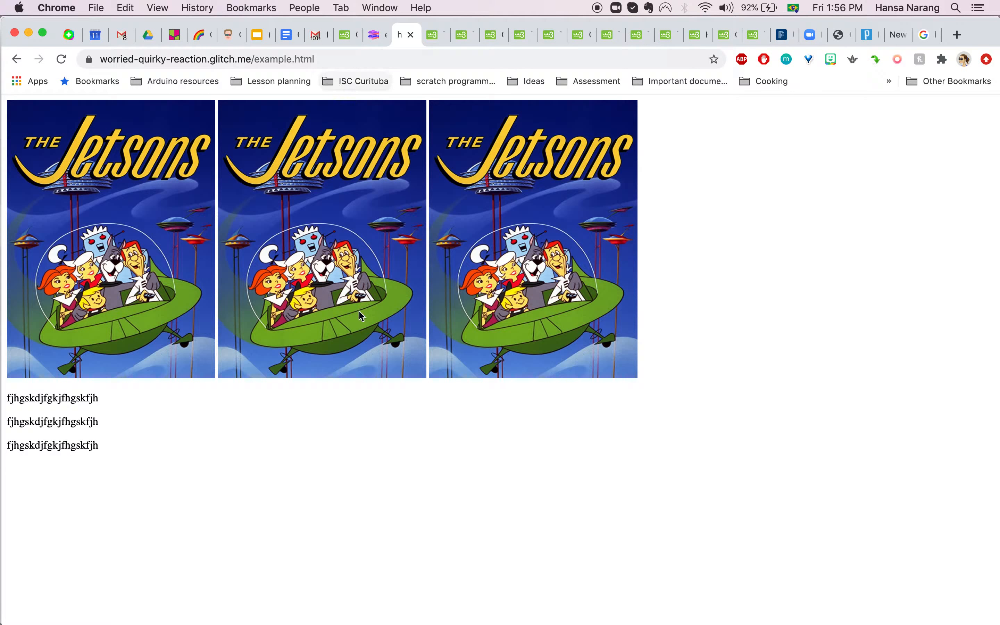
mouse_move(577, 306)
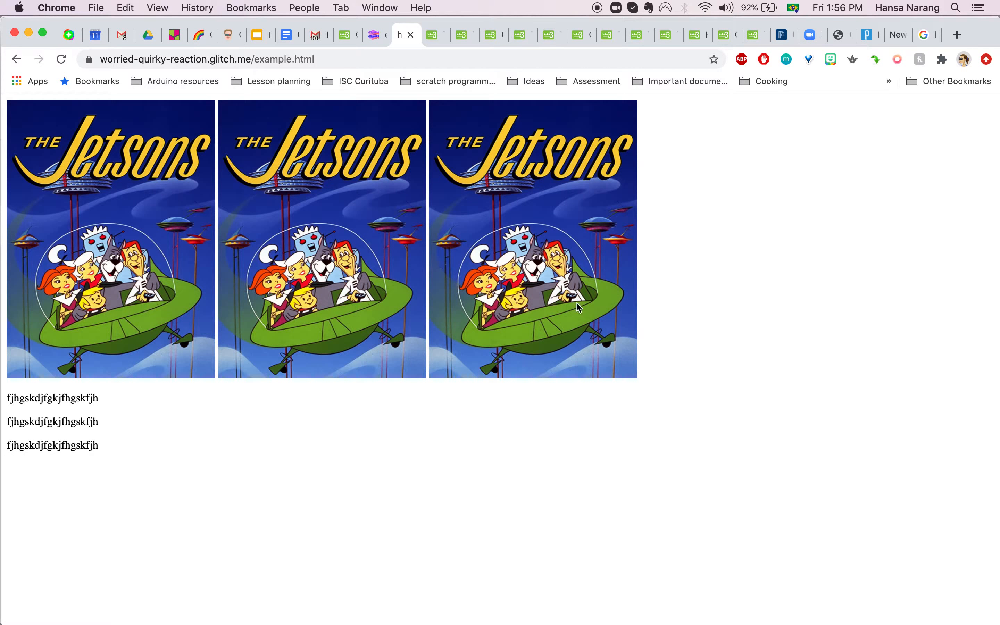
mouse_move(43, 425)
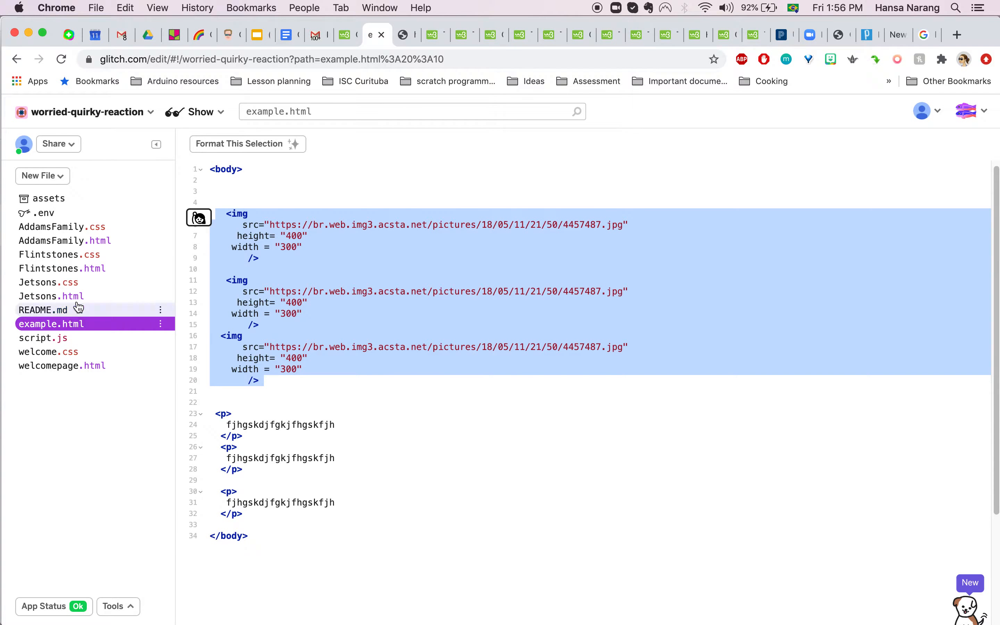
Step: Look at Jetsons.css, then the Jetsons.html code with its single img tag
click(50, 296)
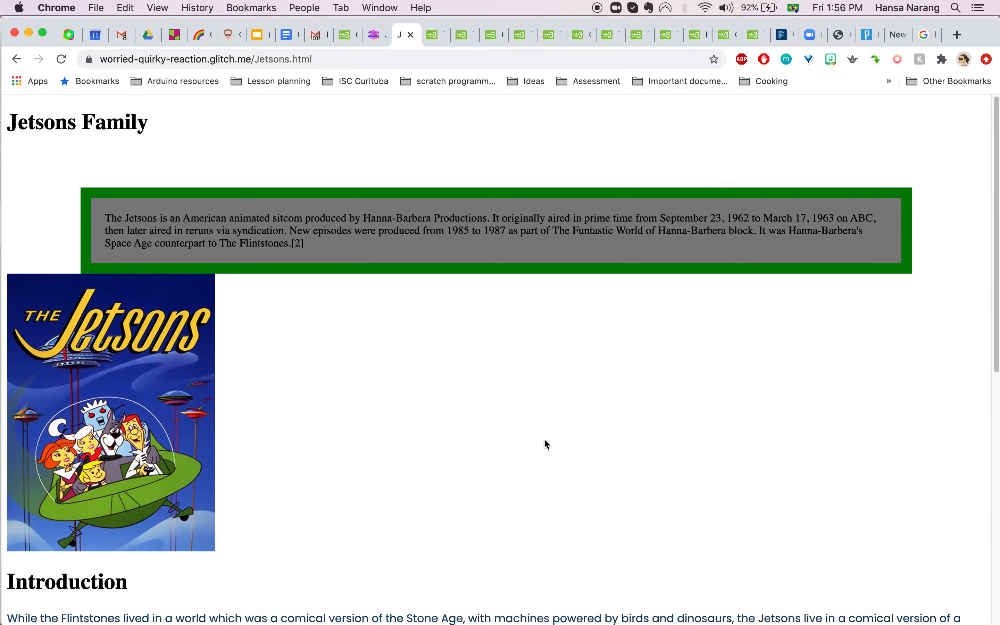
mouse_move(367, 49)
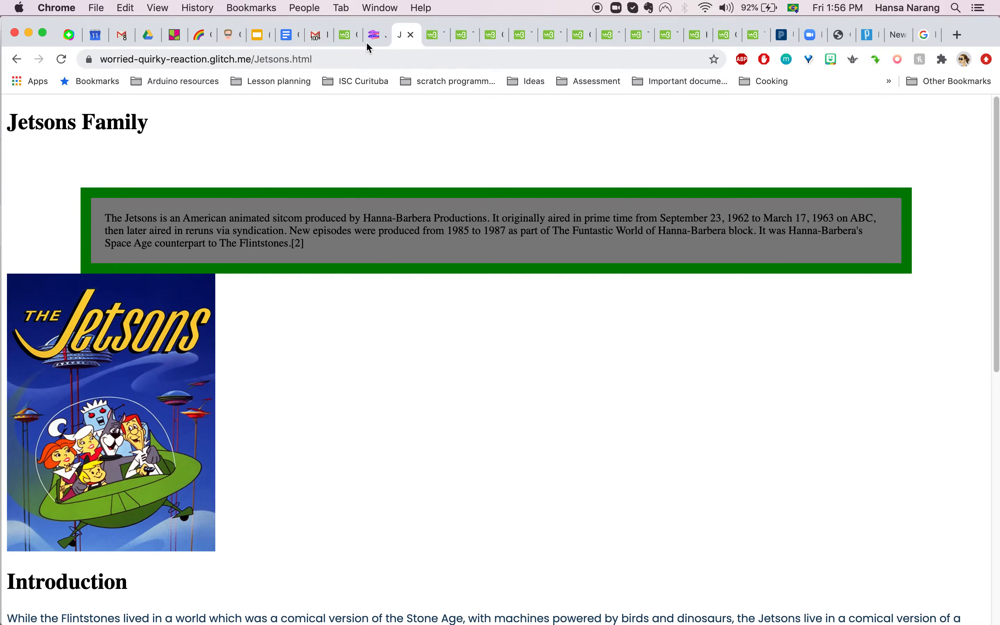
click(374, 35)
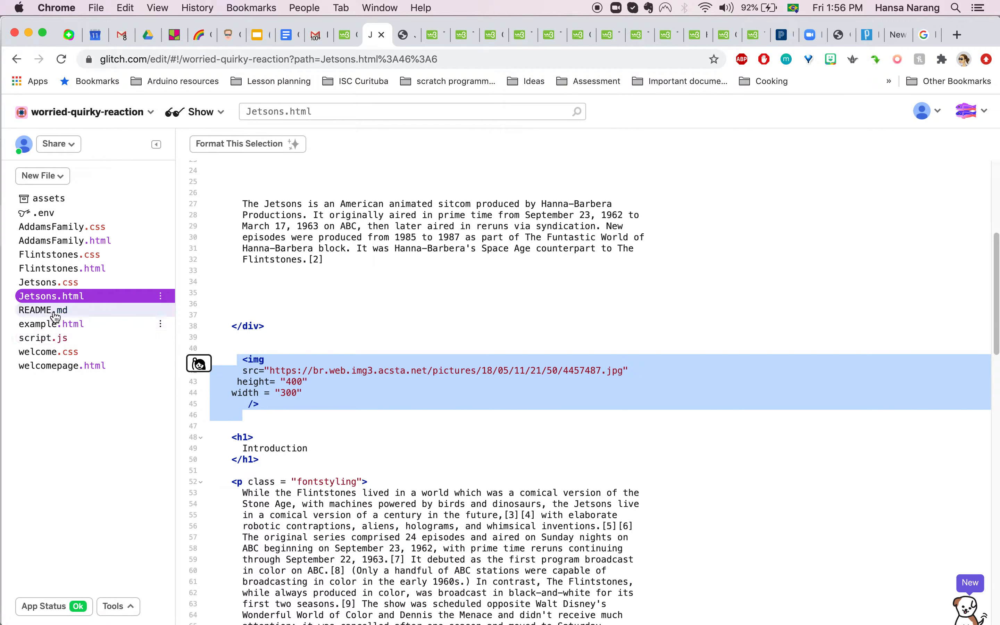
Step: Give the img rule in Jetsons.css display: block; and margin: auto; to centre the image
click(48, 282)
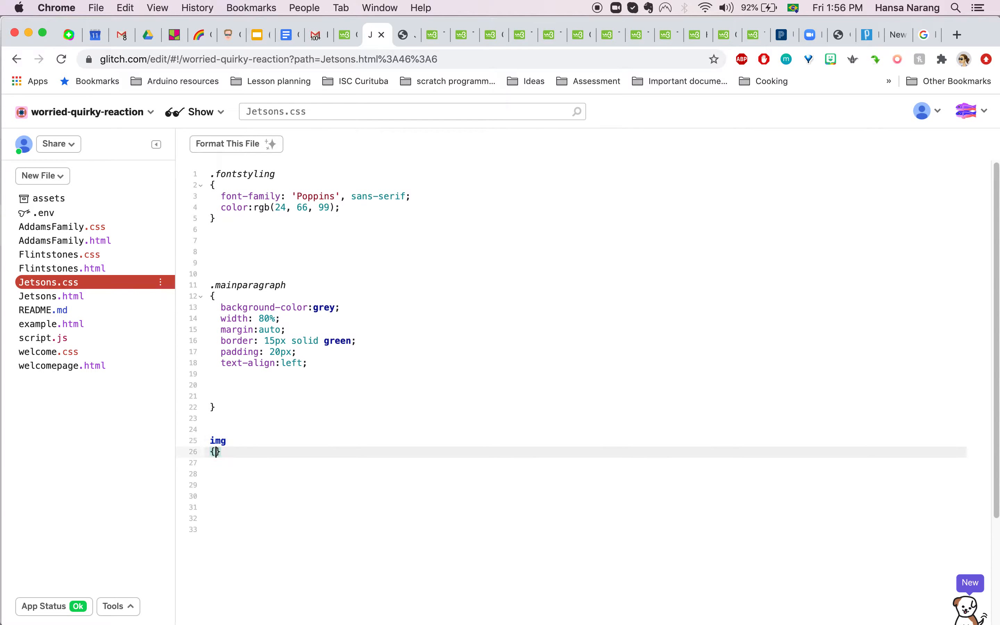
text(disp)
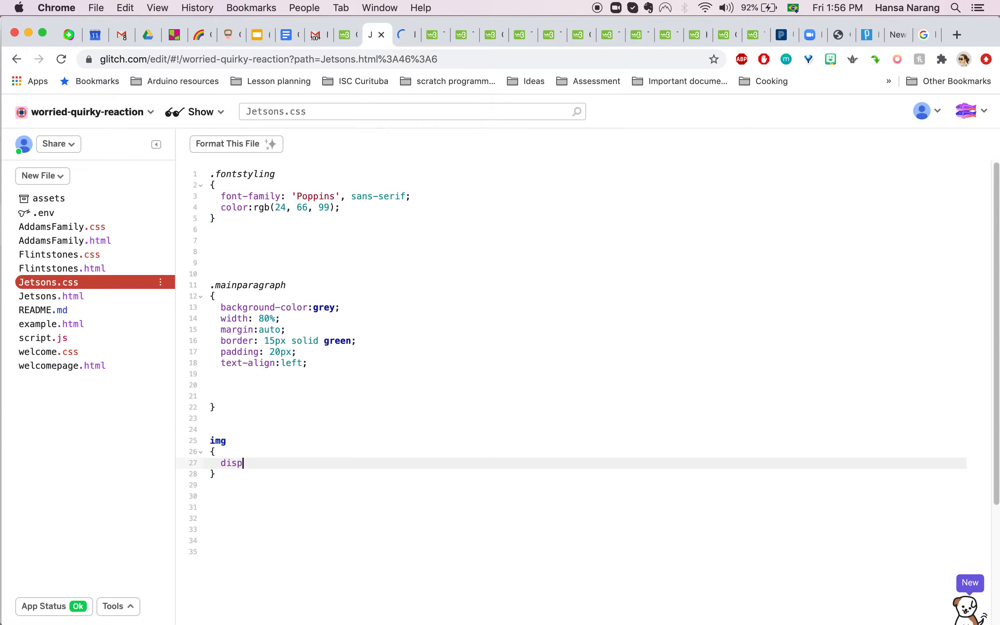
text(lay: b)
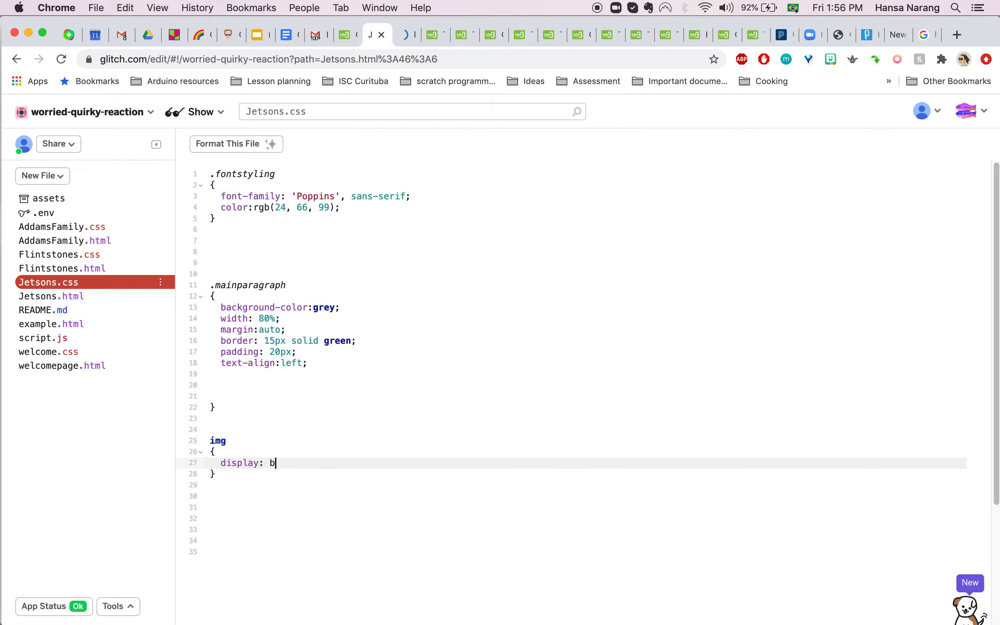
text(lock;)
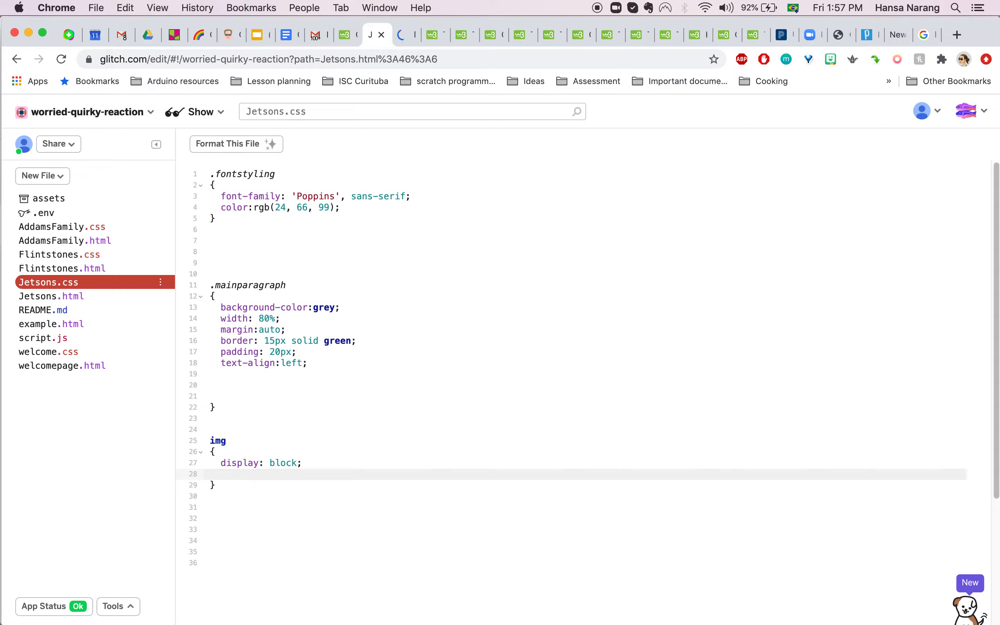
text(margin:)
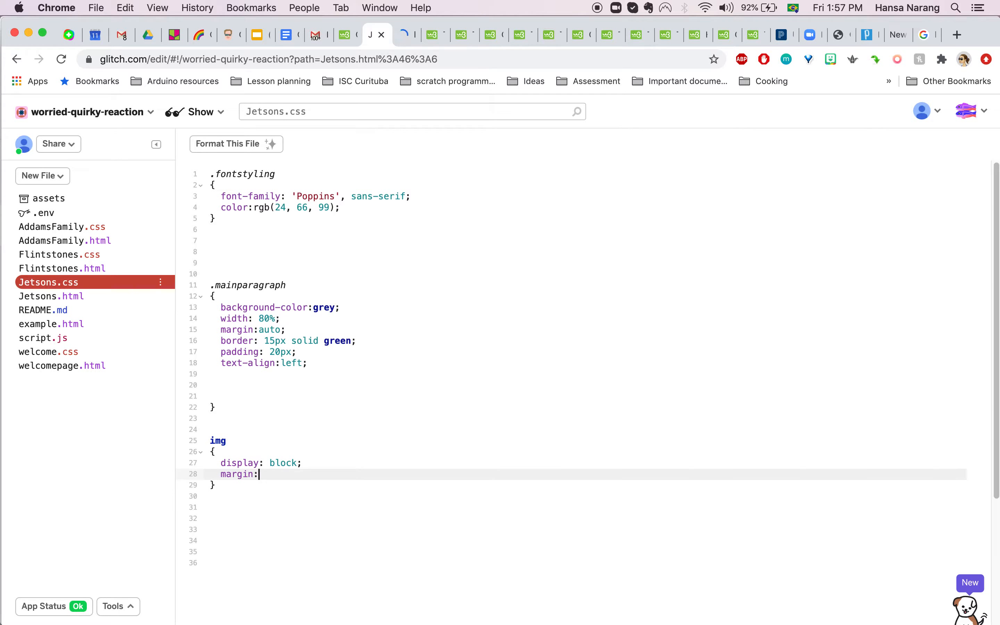
text(auto)
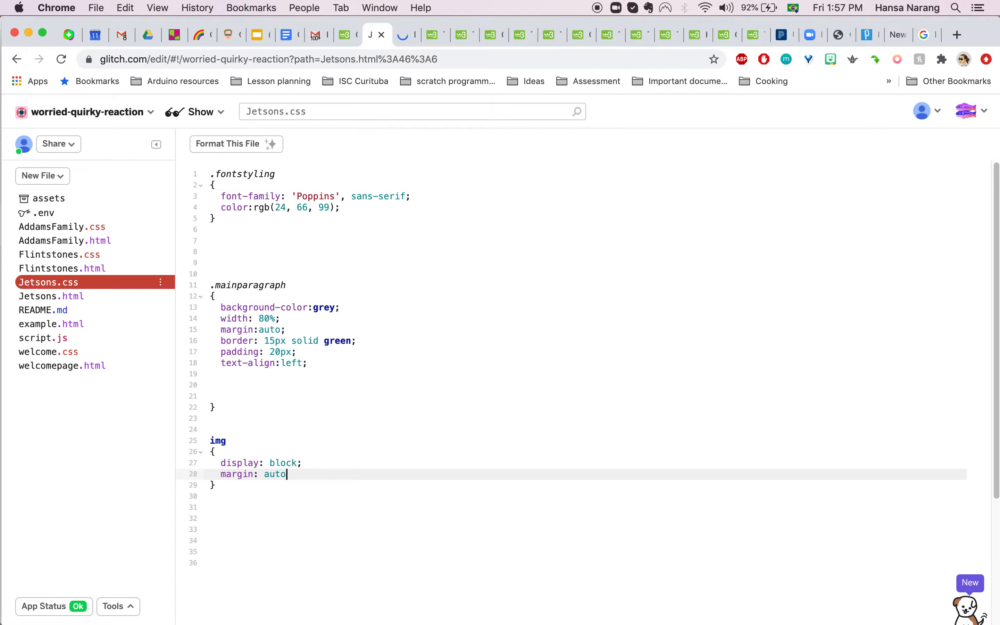
text(;)
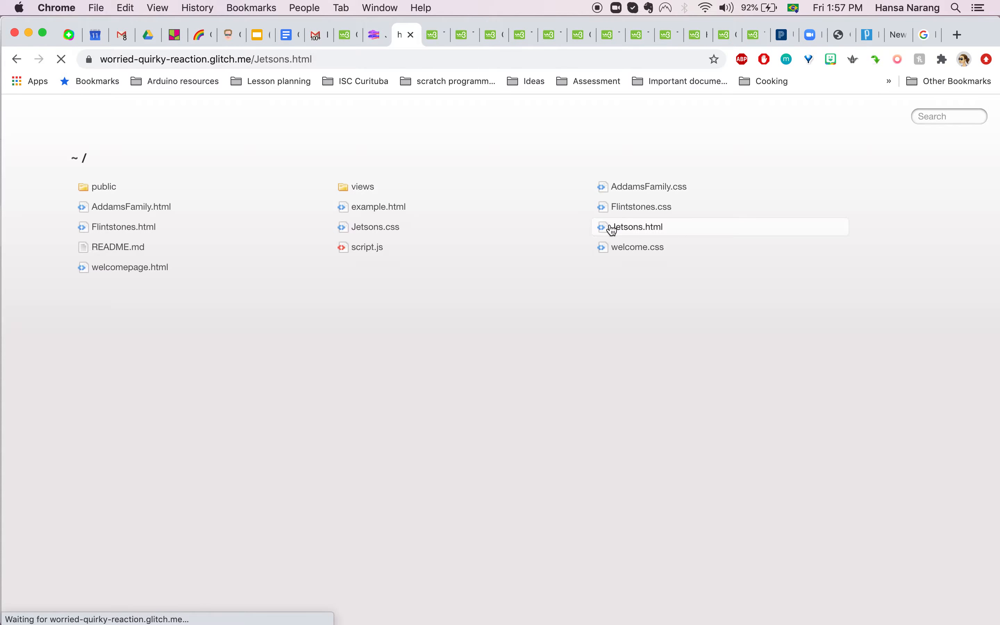
Step: Confirm the Jetsons image is centred on the live page, then return to Jetsons.css
click(633, 226)
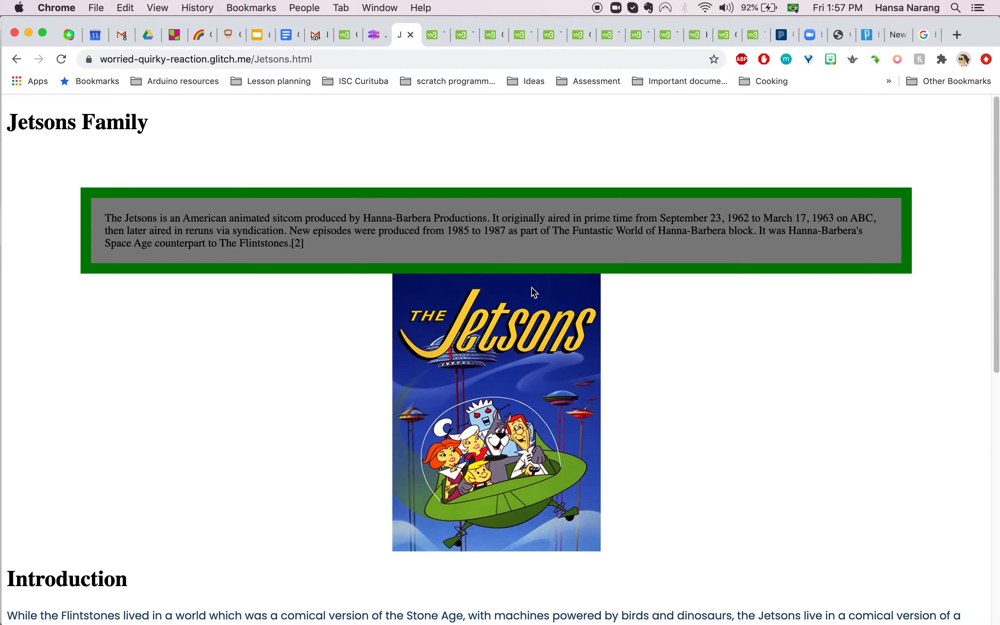
mouse_move(490, 225)
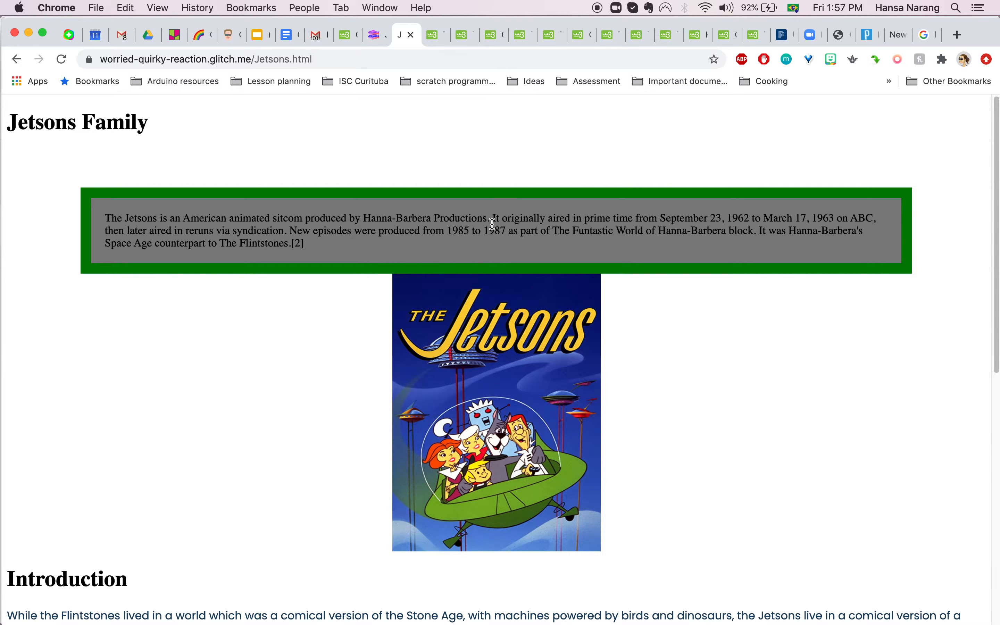
mouse_move(349, 378)
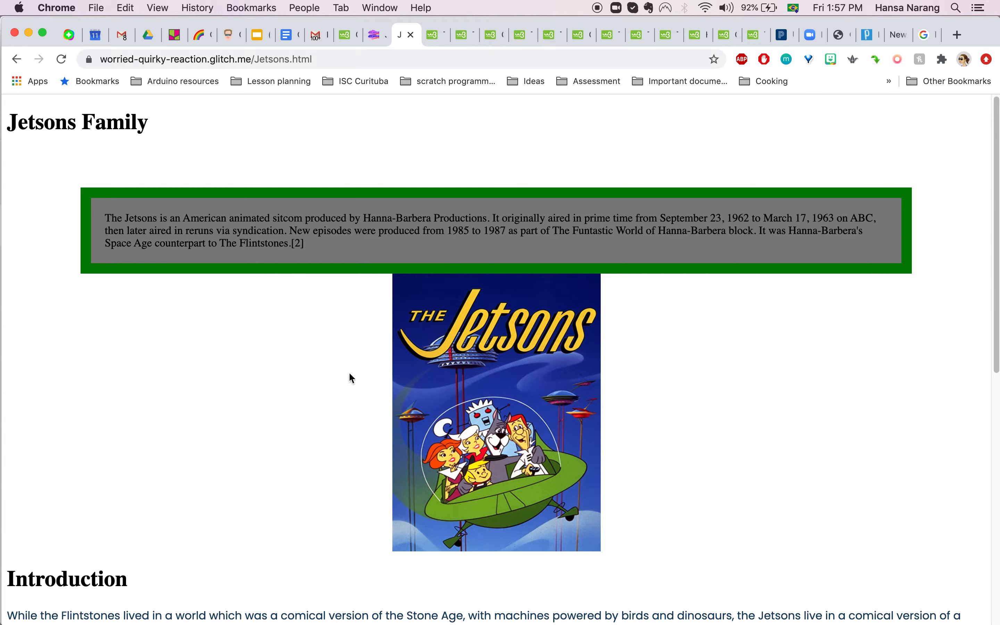
click(371, 35)
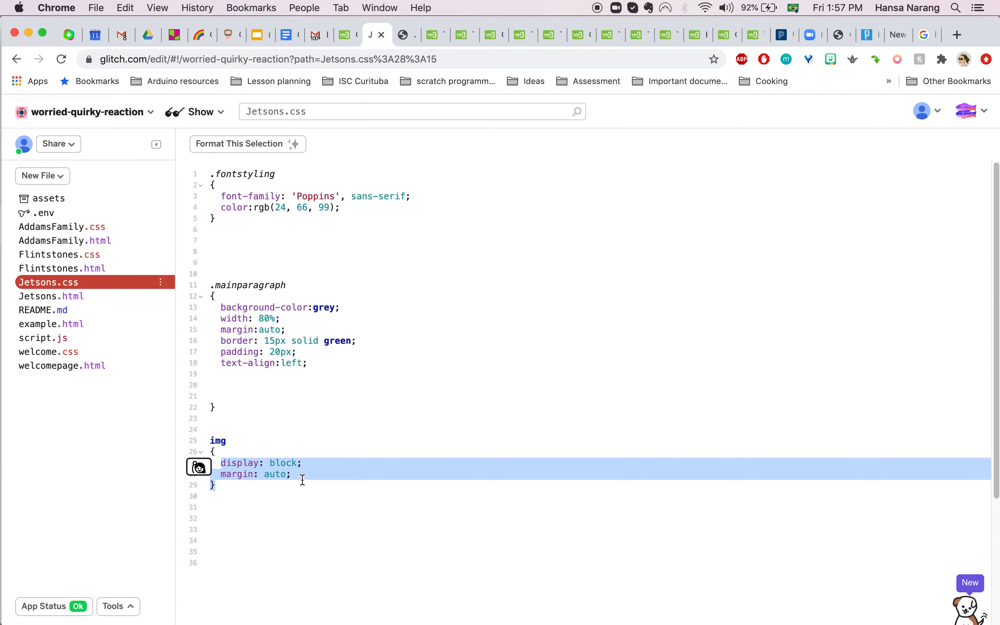
Step: Replace the img centring with float: left; and check the text wraps beside the picture live
text(float)
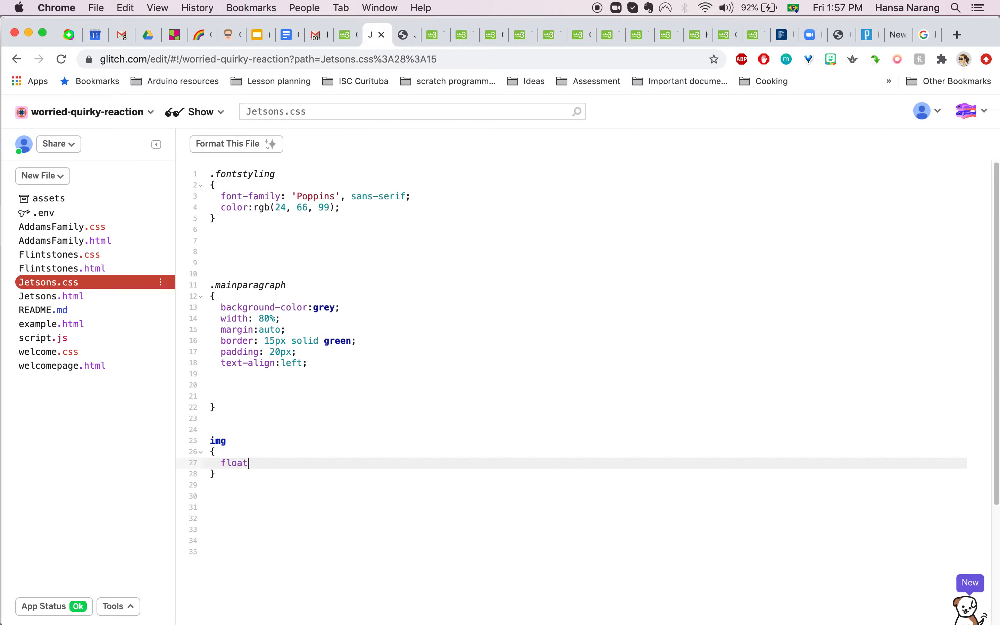
text(:left;)
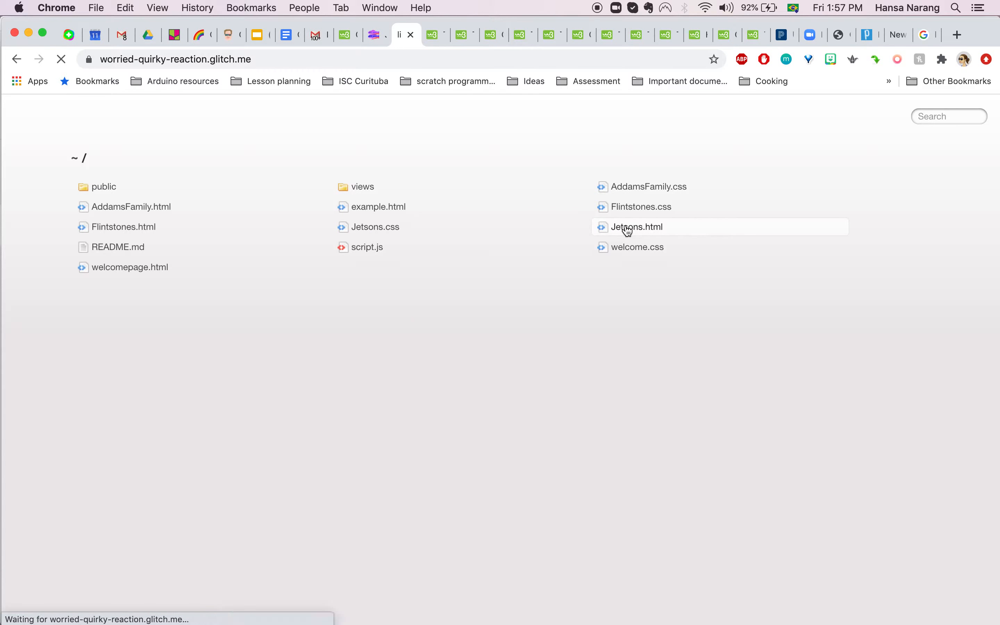
click(636, 226)
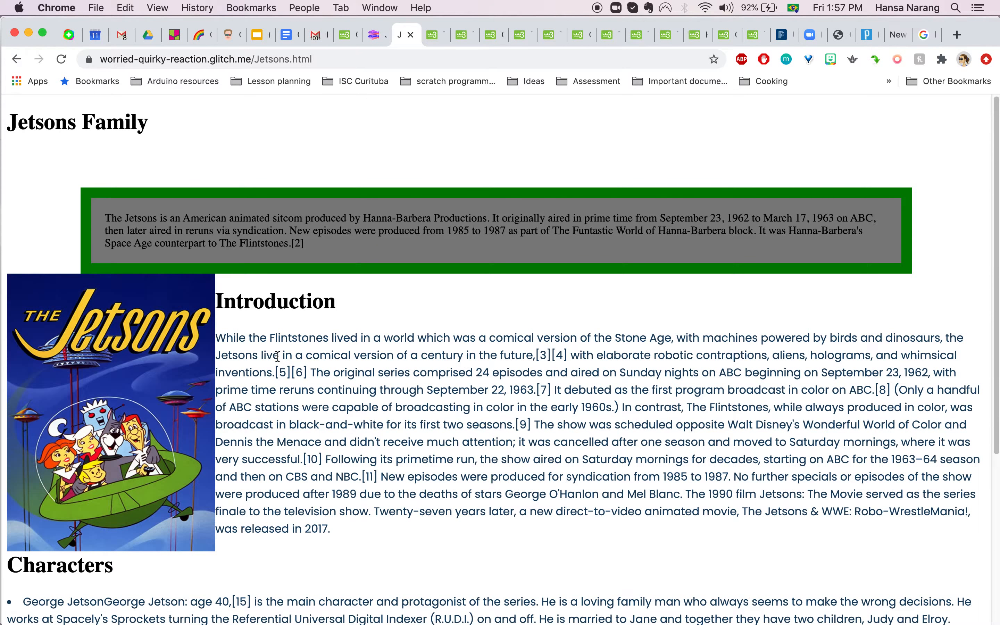
mouse_move(254, 28)
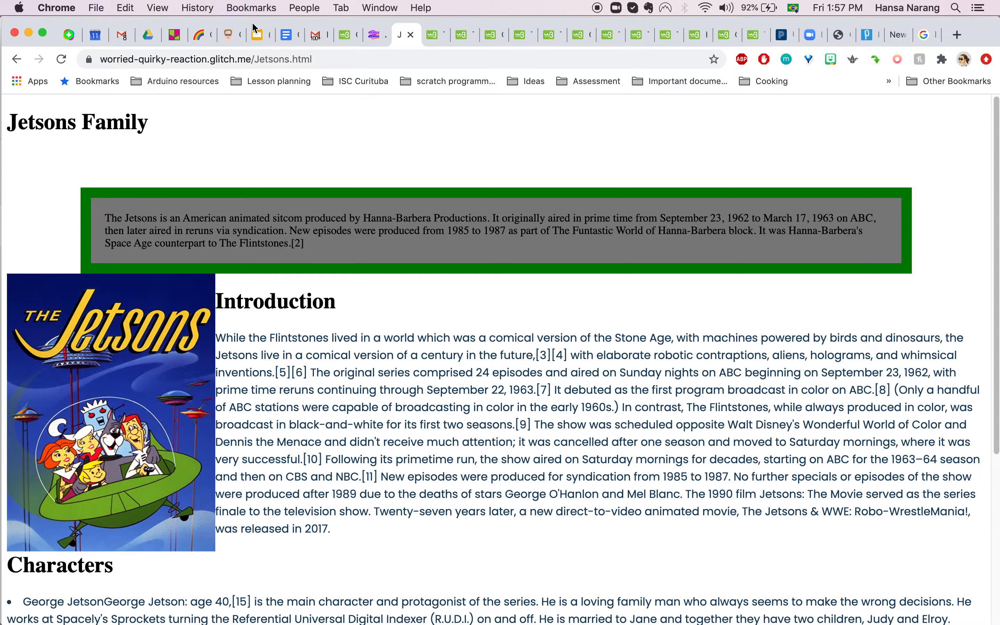